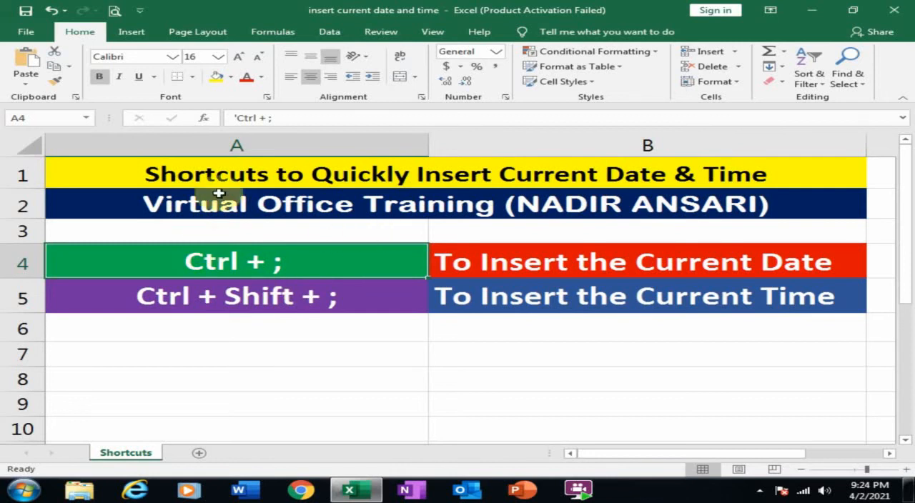
{"action": "mouse_move", "coordinate": [568, 186]}
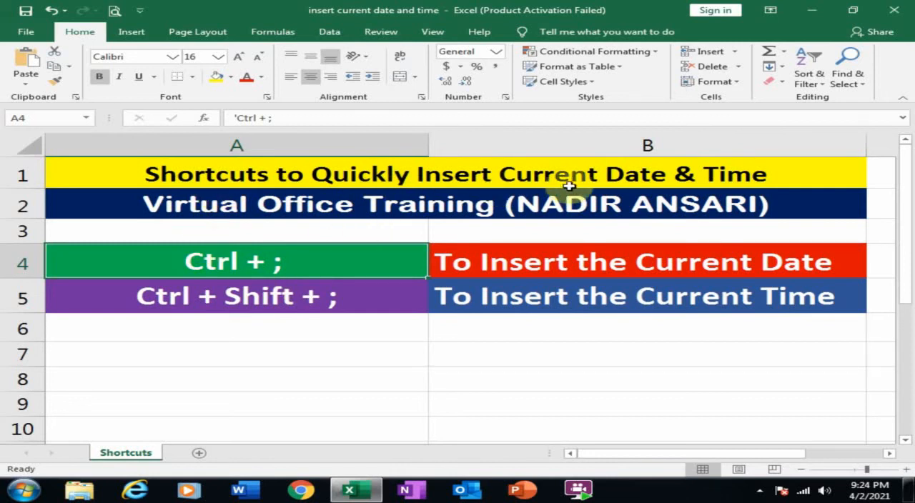
{"action": "mouse_move", "coordinate": [734, 190]}
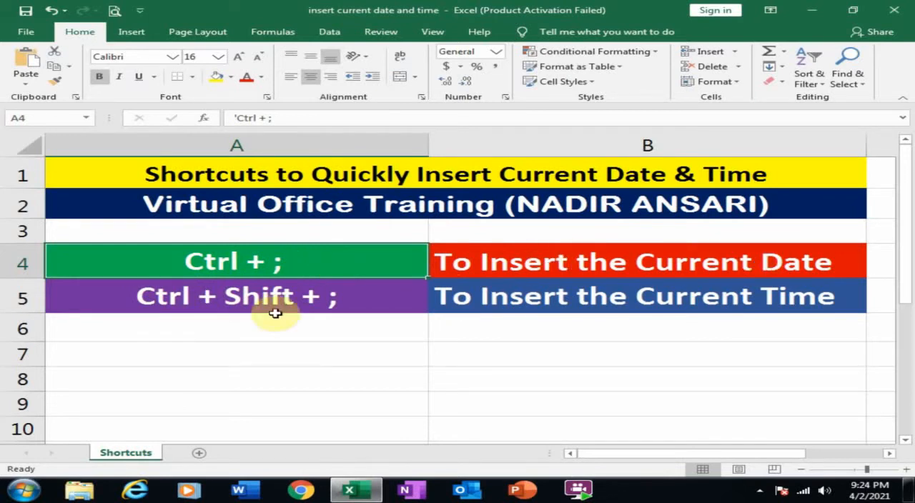
{"action": "mouse_move", "coordinate": [167, 309]}
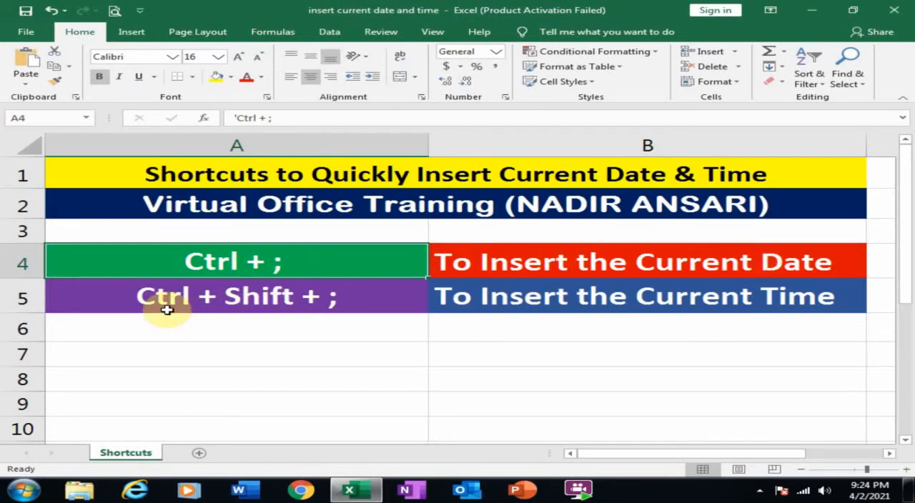
{"action": "mouse_move", "coordinate": [340, 303]}
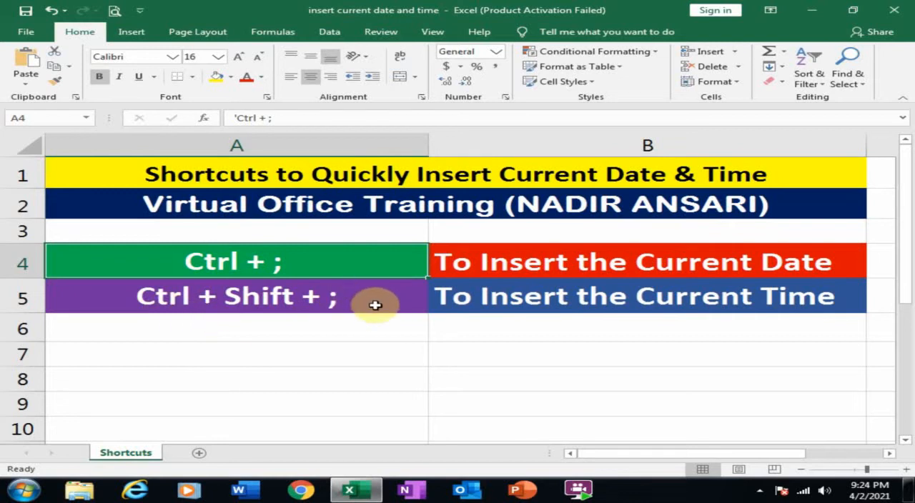
{"action": "mouse_move", "coordinate": [735, 315]}
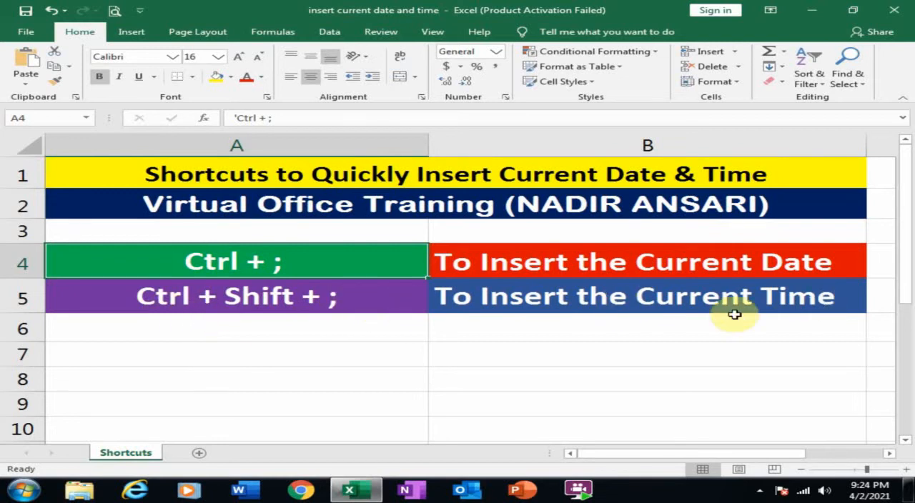
{"action": "mouse_move", "coordinate": [446, 329]}
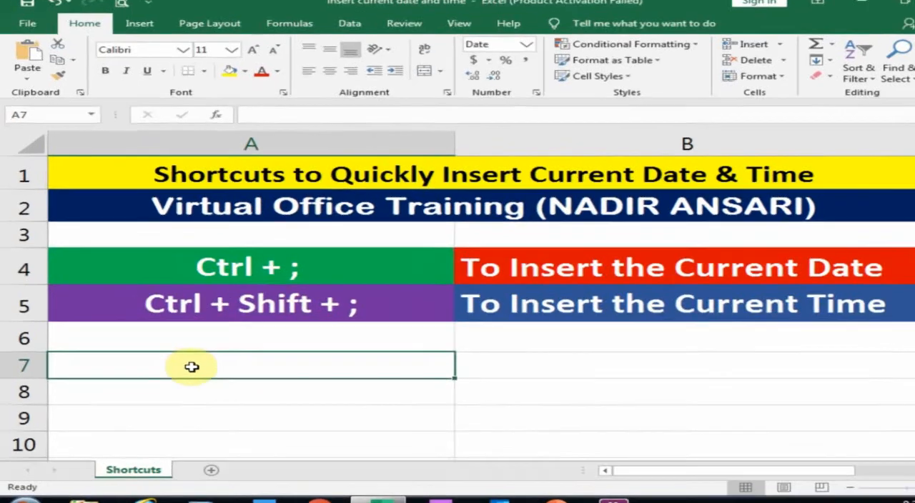
Insert today's date 4/2/2021 into cell A7 with Ctrl+; and confirm it.
{"action": "key", "text": "ctrl+;"}
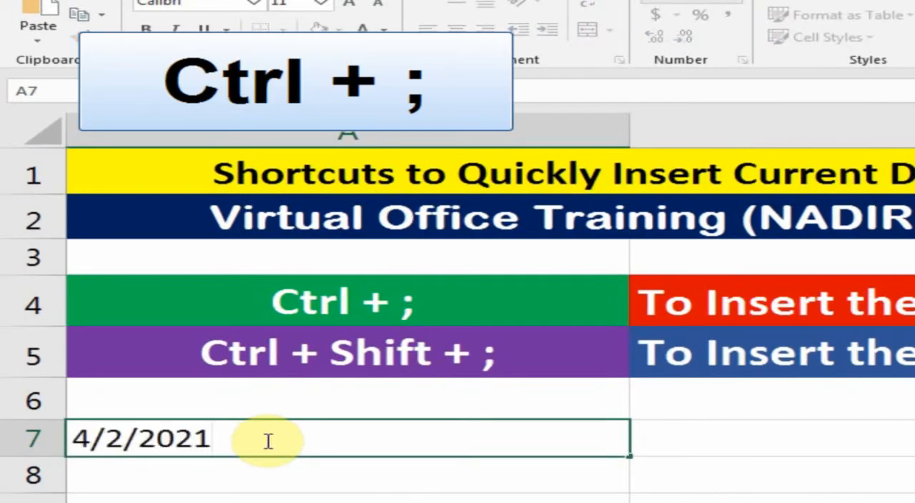
{"action": "key", "text": "Return"}
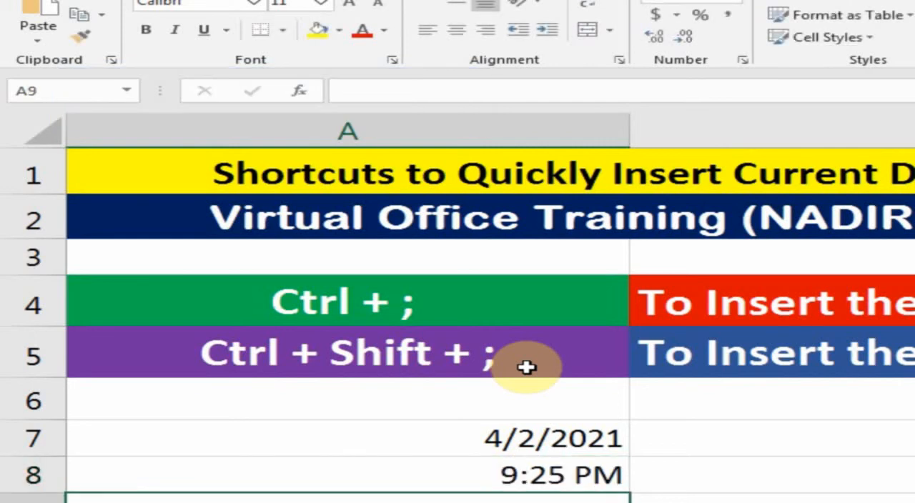
{"action": "mouse_move", "coordinate": [551, 490]}
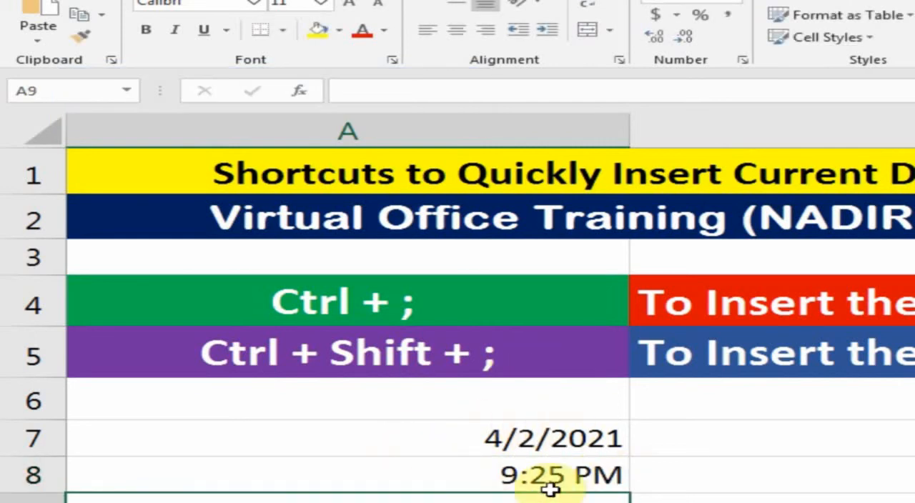